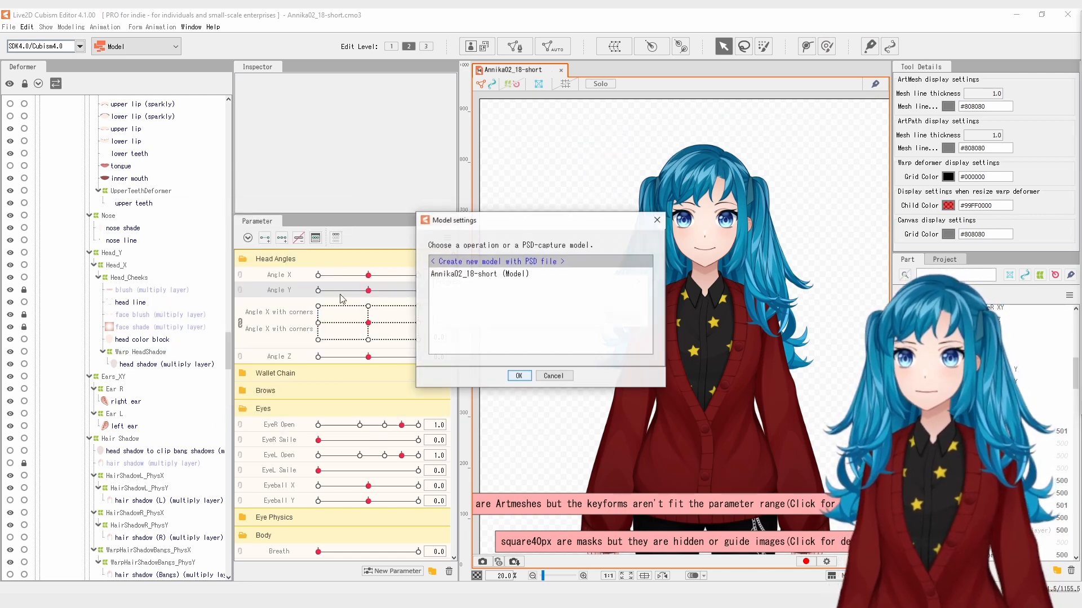
Import the black blurry oval image into the existing Annika model.
left_click(518, 376)
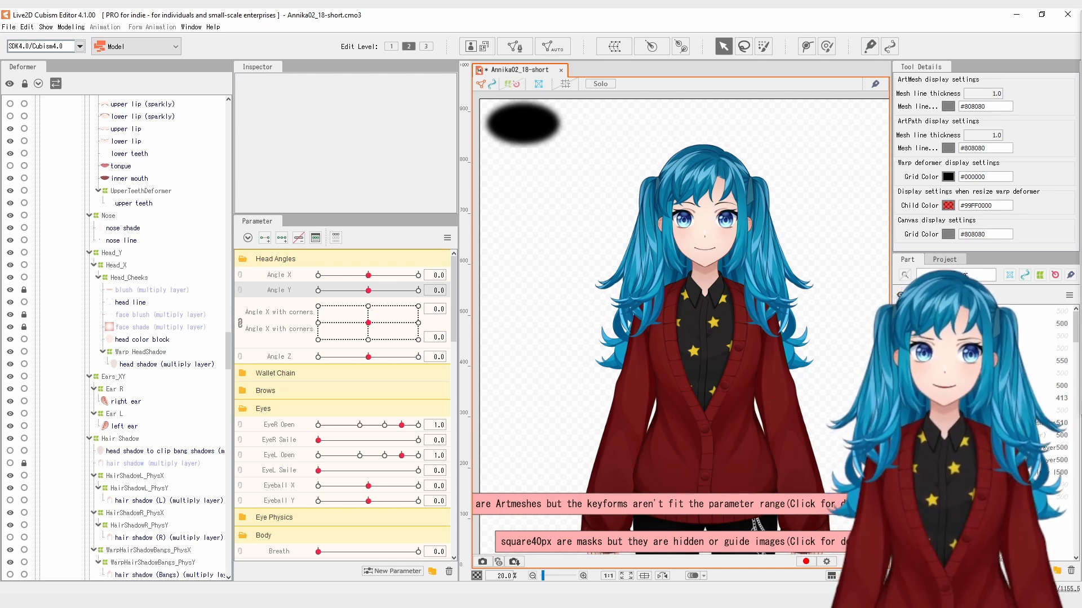
Select the imported blurry-oval ArtMesh to begin positioning it over the chin.
left_click(523, 123)
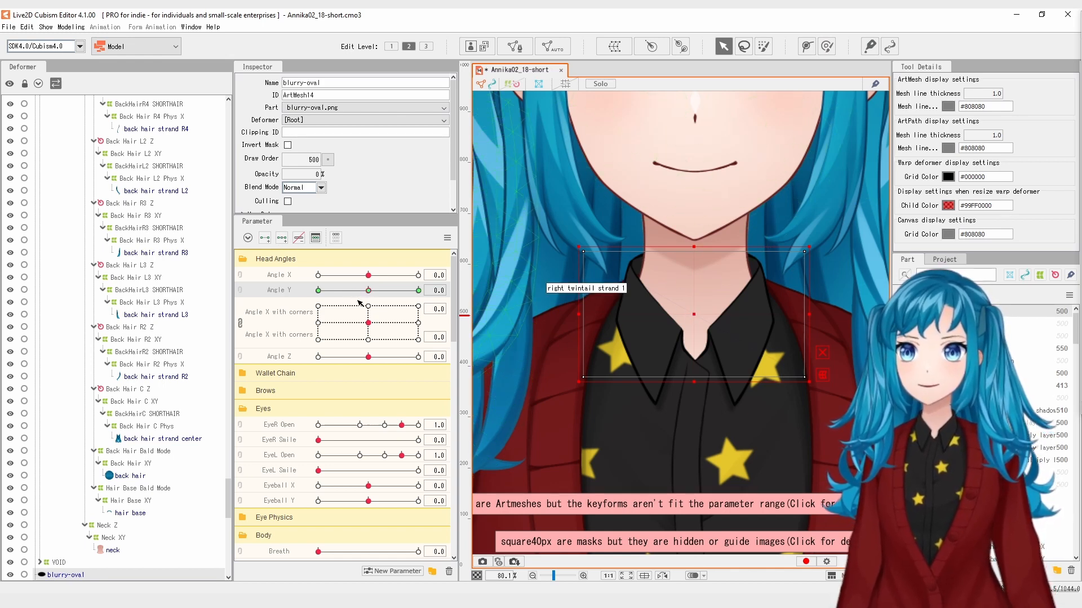
left_click_drag(358, 290, 396, 290)
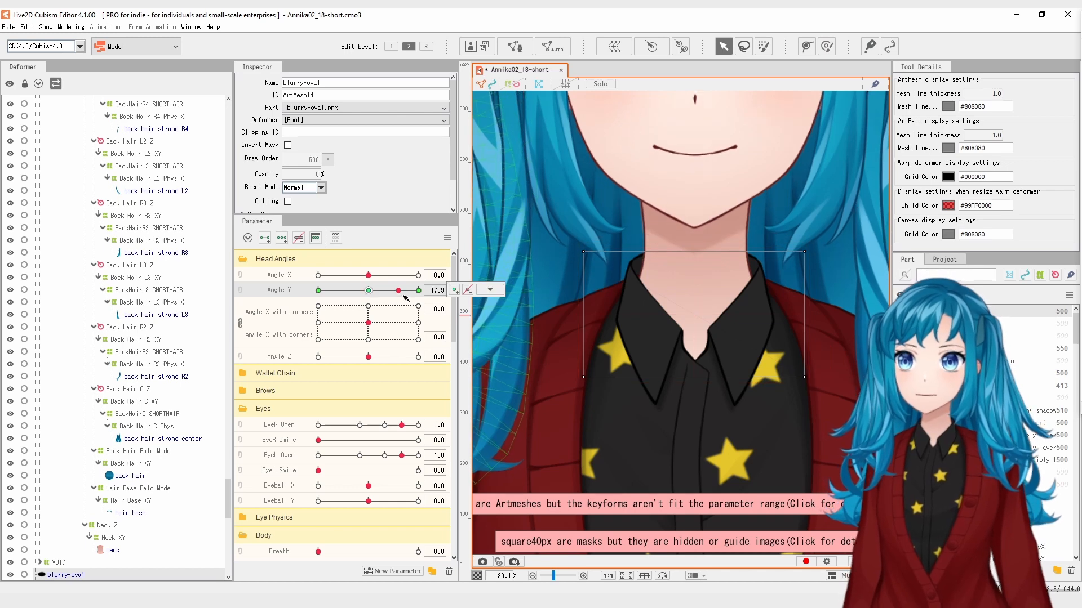
right_click(693, 318)
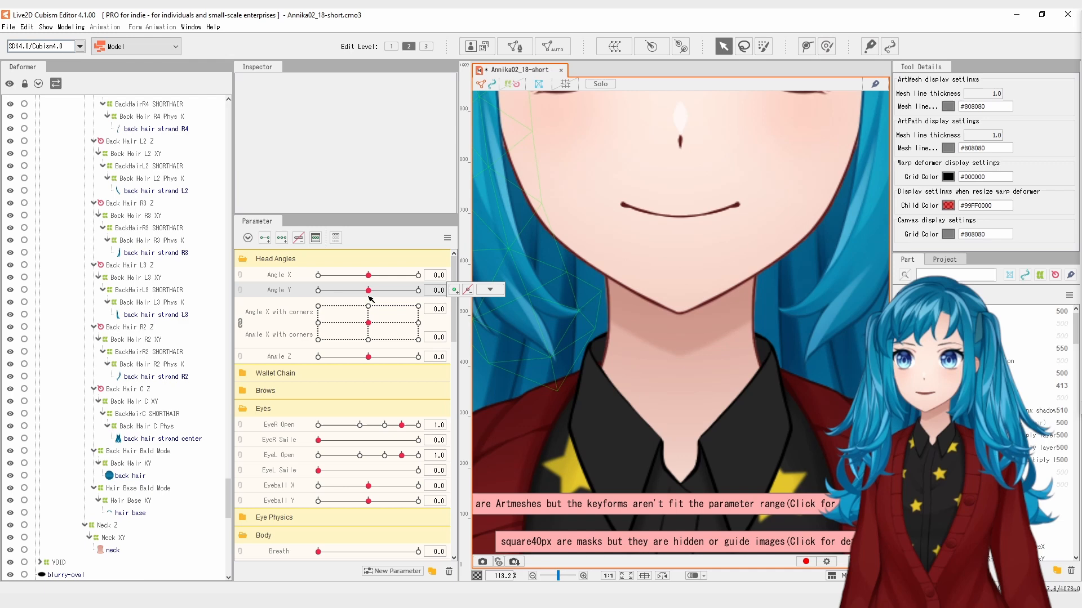
left_click_drag(365, 289, 414, 290)
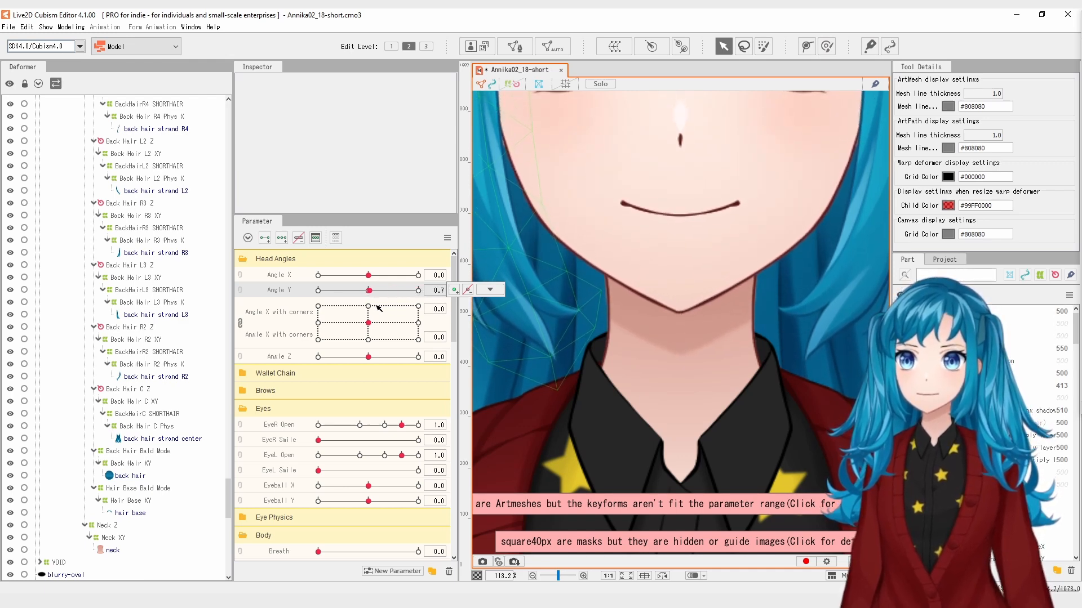
left_click_drag(367, 290, 362, 290)
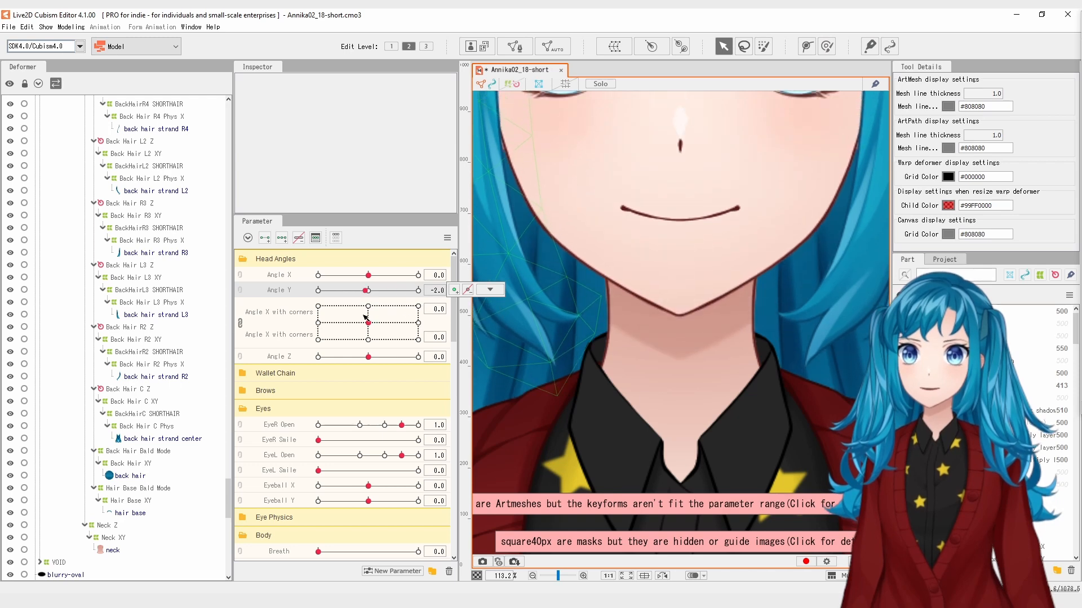
left_click_drag(366, 289, 376, 290)
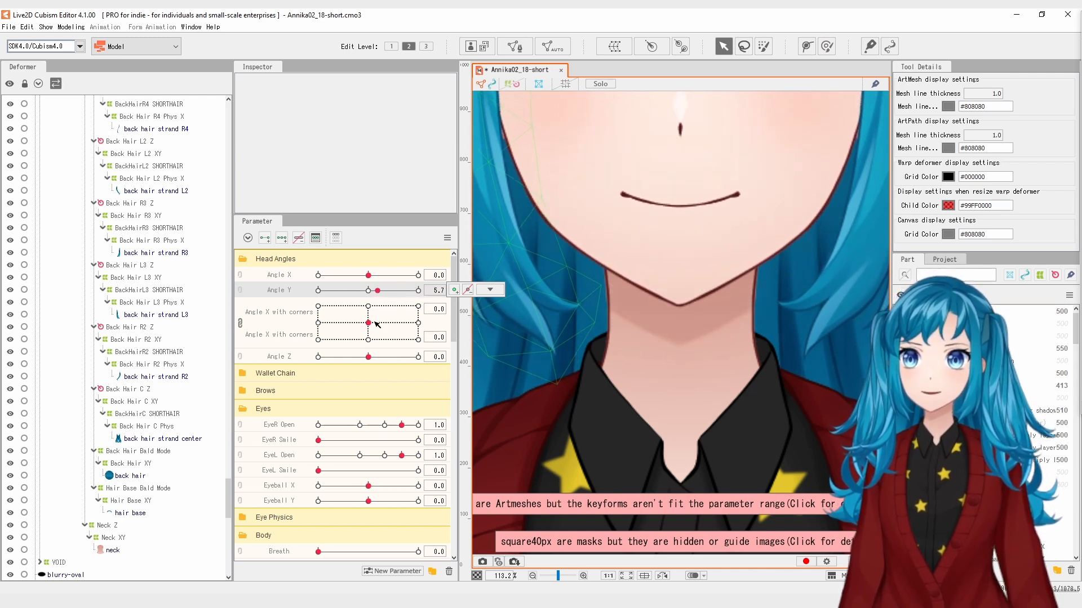